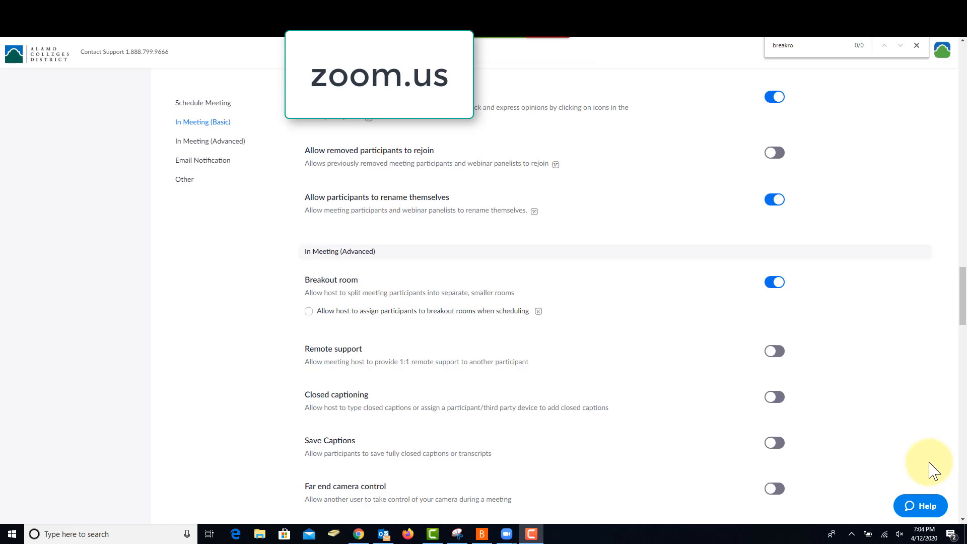
{"action": "mouse_move", "coordinate": [399, 278]}
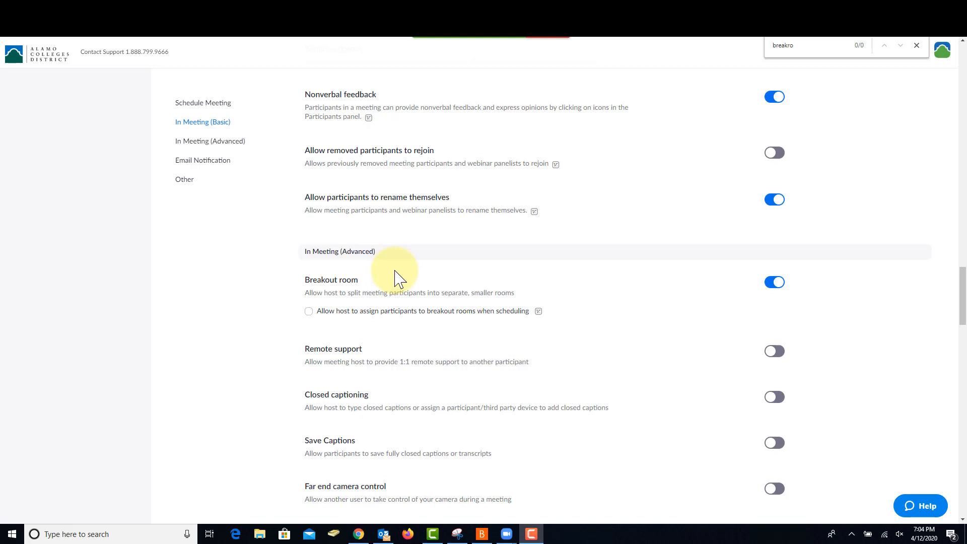
{"action": "mouse_move", "coordinate": [821, 322]}
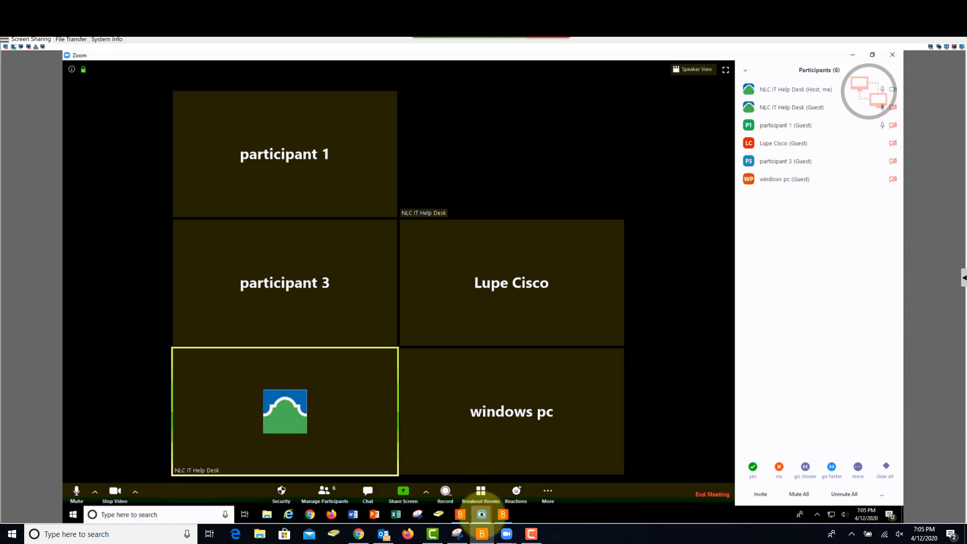
Focus the meeting window and open the Create Breakout Rooms dialog
{"action": "left_click", "coordinate": [481, 491]}
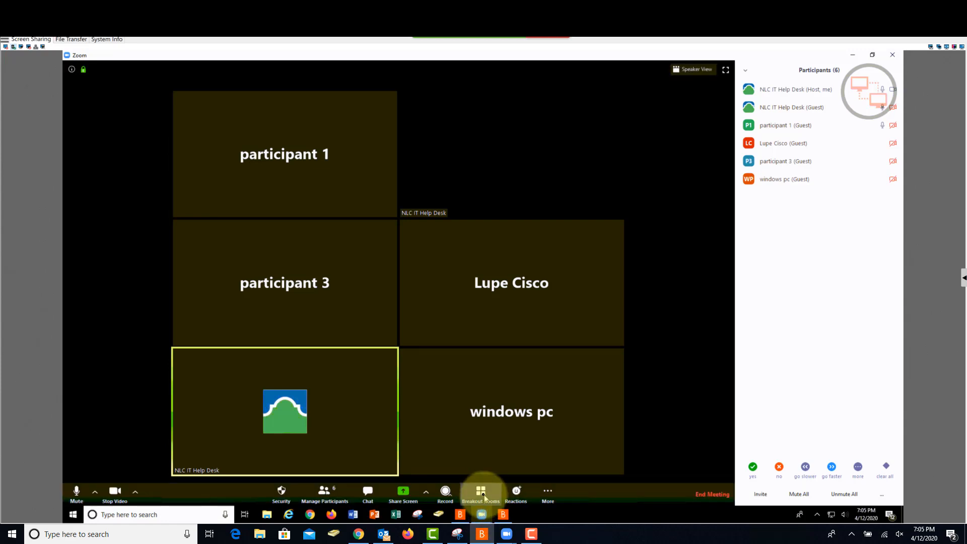
{"action": "left_click", "coordinate": [481, 490]}
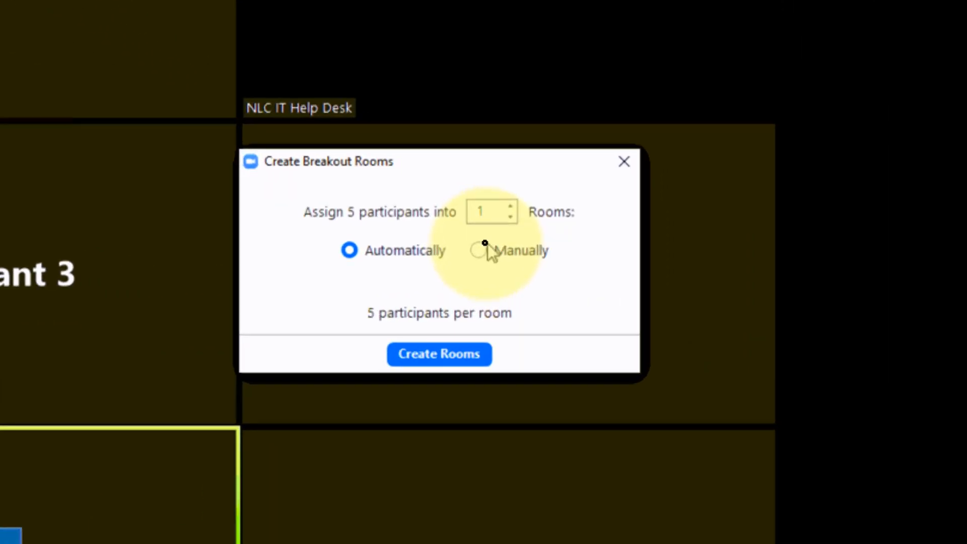
{"action": "mouse_move", "coordinate": [512, 214]}
{"action": "type", "text": "2"}
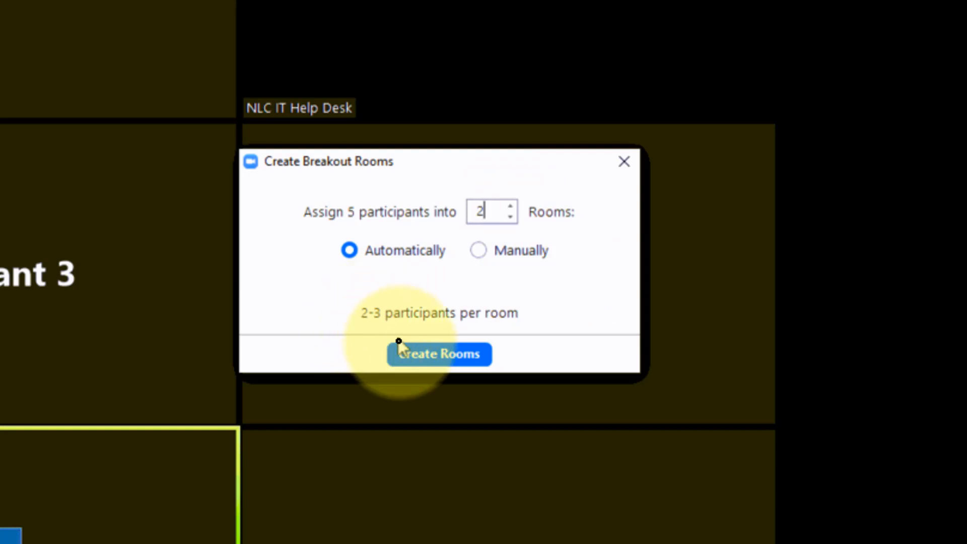
Create 2 breakout rooms, assigning the five participants automatically
{"action": "left_click", "coordinate": [440, 354]}
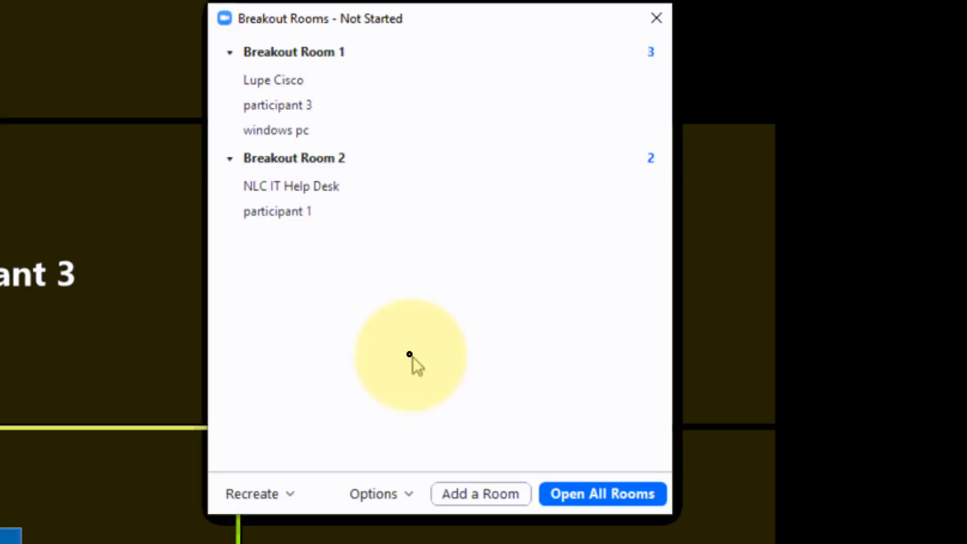
{"action": "mouse_move", "coordinate": [345, 126]}
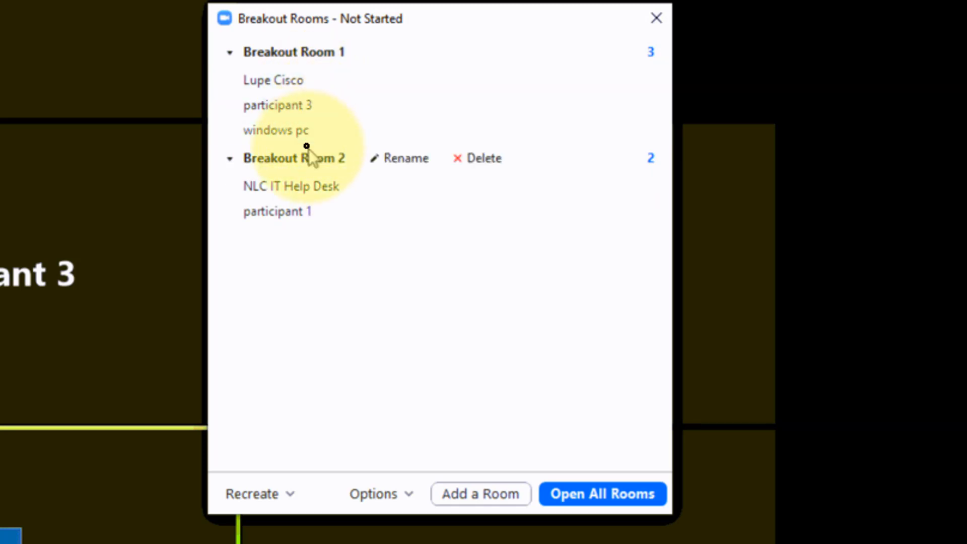
{"action": "mouse_move", "coordinate": [322, 54]}
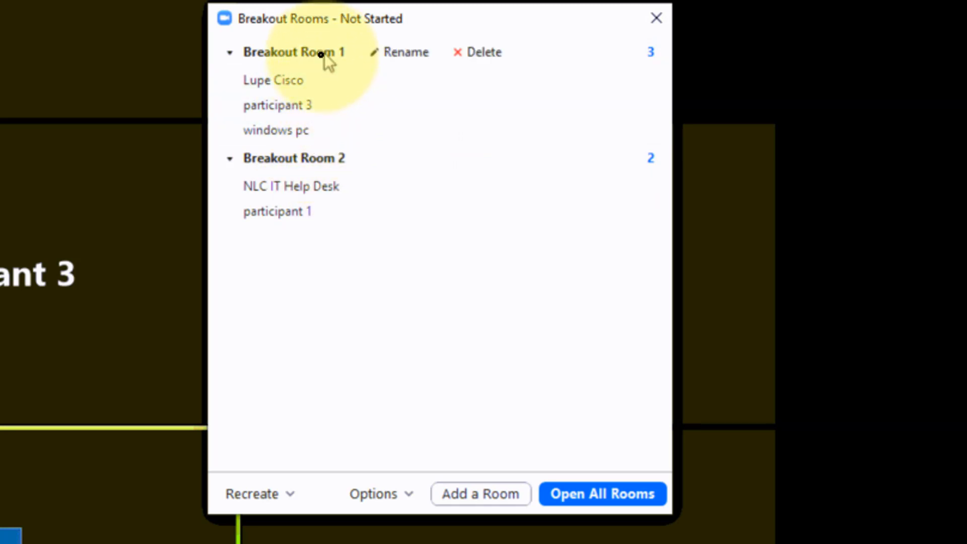
{"action": "mouse_move", "coordinate": [311, 208]}
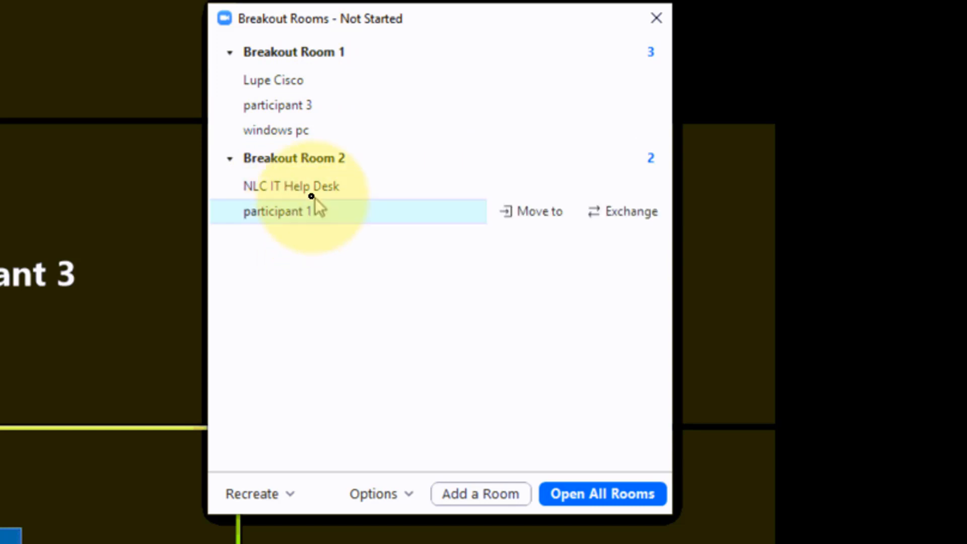
Open the Options list for the two unstarted breakout rooms
{"action": "left_click", "coordinate": [375, 493]}
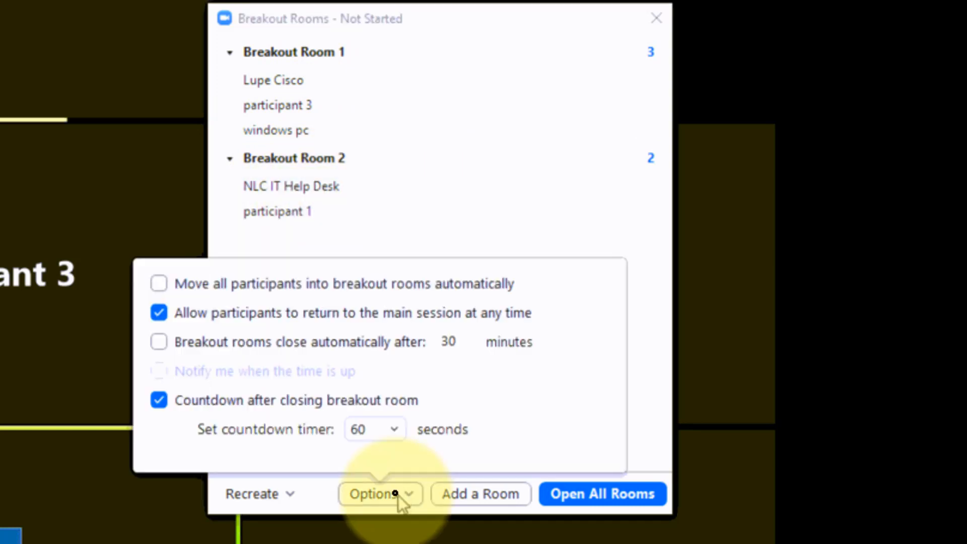
{"action": "mouse_move", "coordinate": [324, 333]}
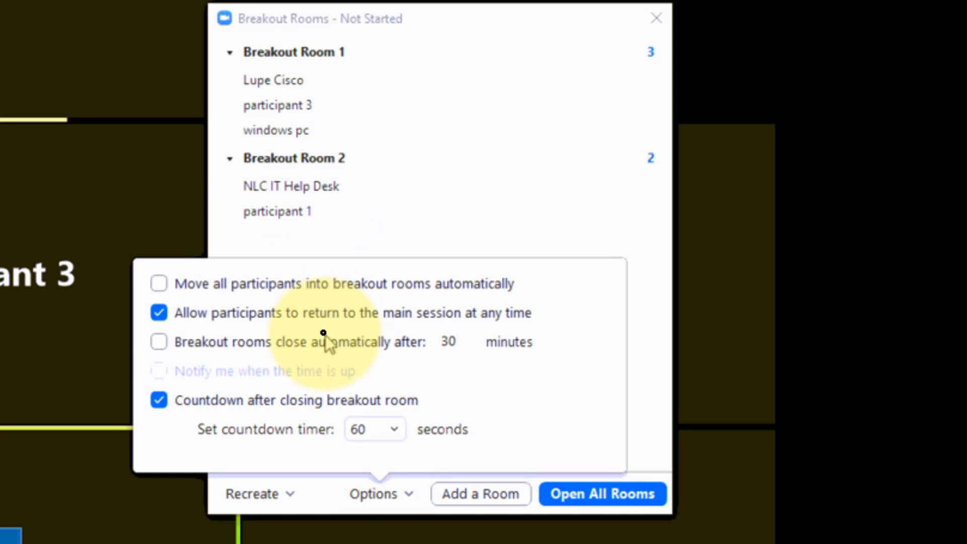
{"action": "mouse_move", "coordinate": [344, 460]}
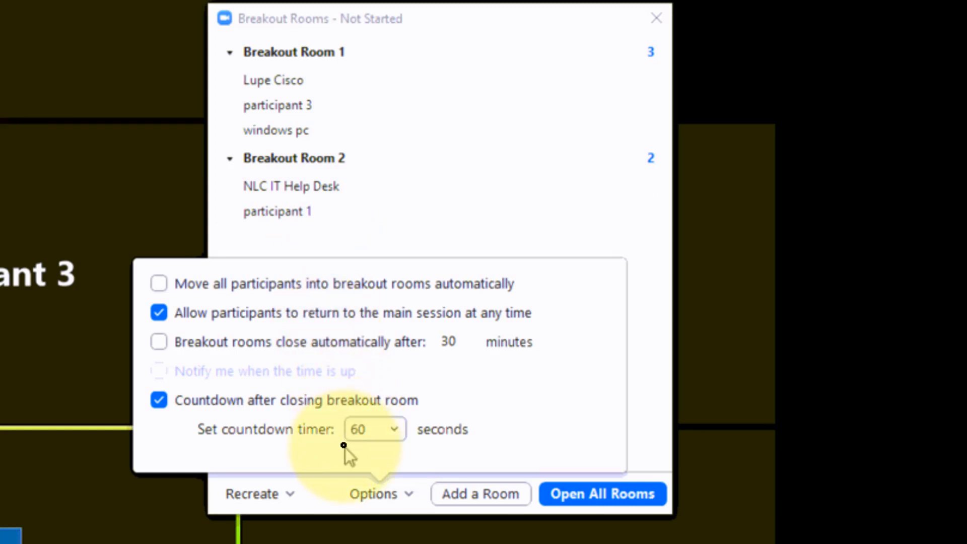
Check that the closing countdown timer is set to 60 seconds
{"action": "left_click", "coordinate": [378, 493]}
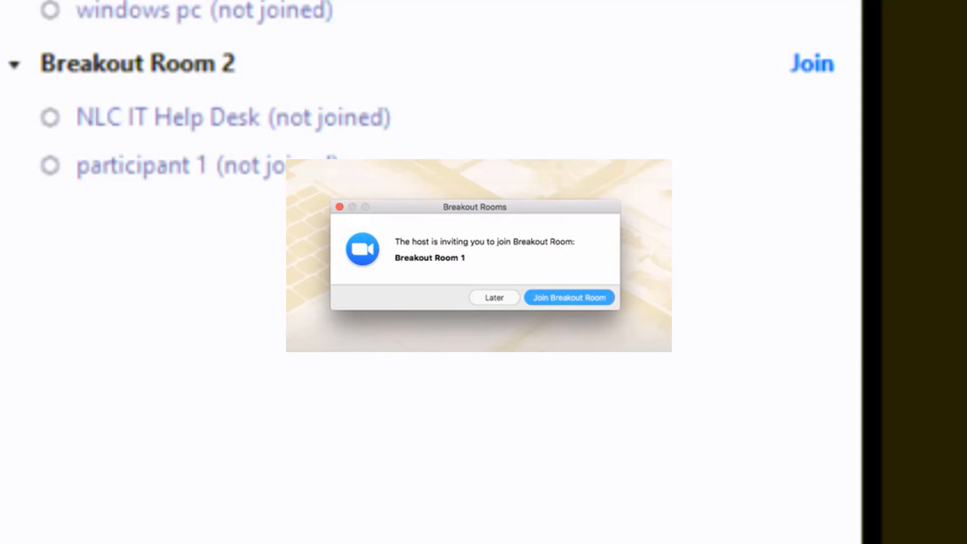
Accept the invitation to join Breakout Room 1 as a participant
{"action": "left_click", "coordinate": [494, 297]}
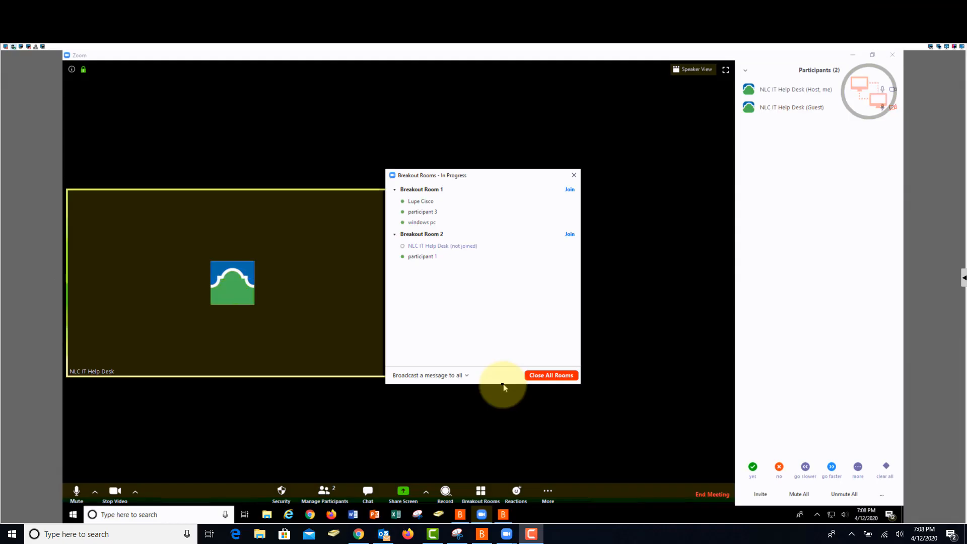
{"action": "mouse_move", "coordinate": [302, 365]}
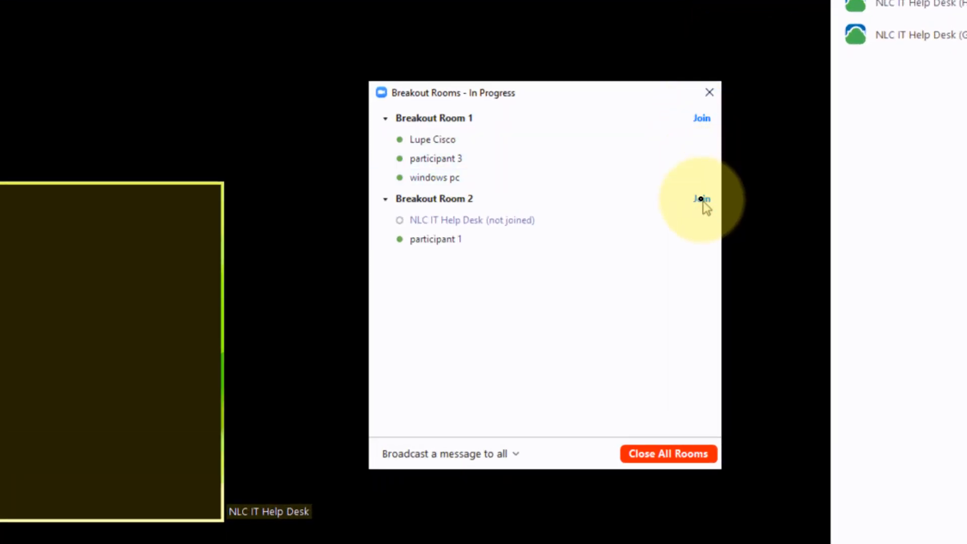
{"action": "mouse_move", "coordinate": [702, 118]}
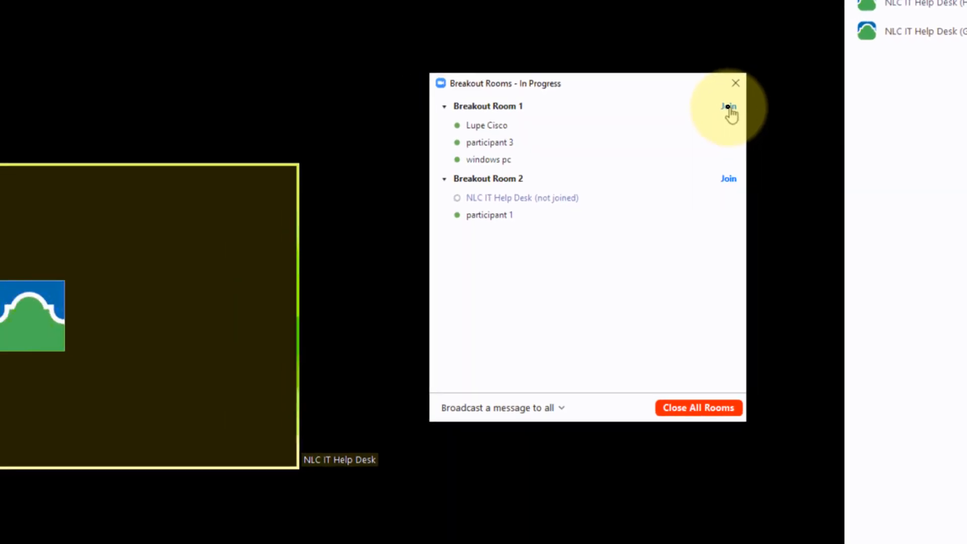
Join Breakout Room 1 as host and confirm with Yes
{"action": "left_click", "coordinate": [727, 107]}
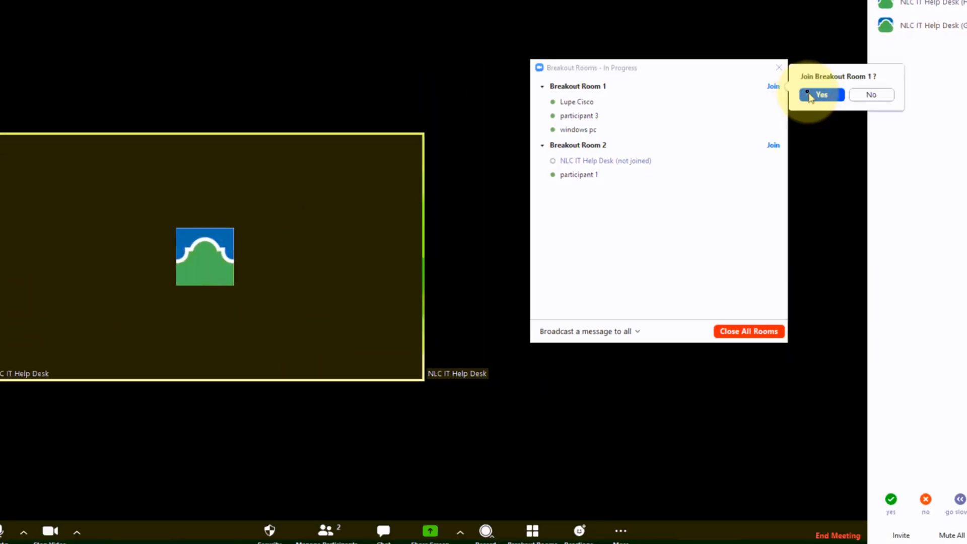
{"action": "left_click", "coordinate": [820, 95]}
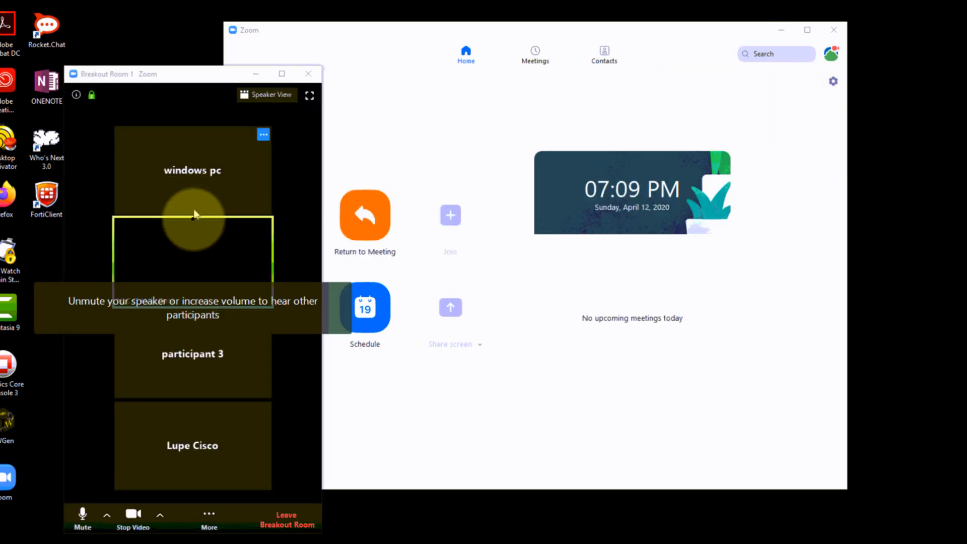
{"action": "mouse_move", "coordinate": [248, 496]}
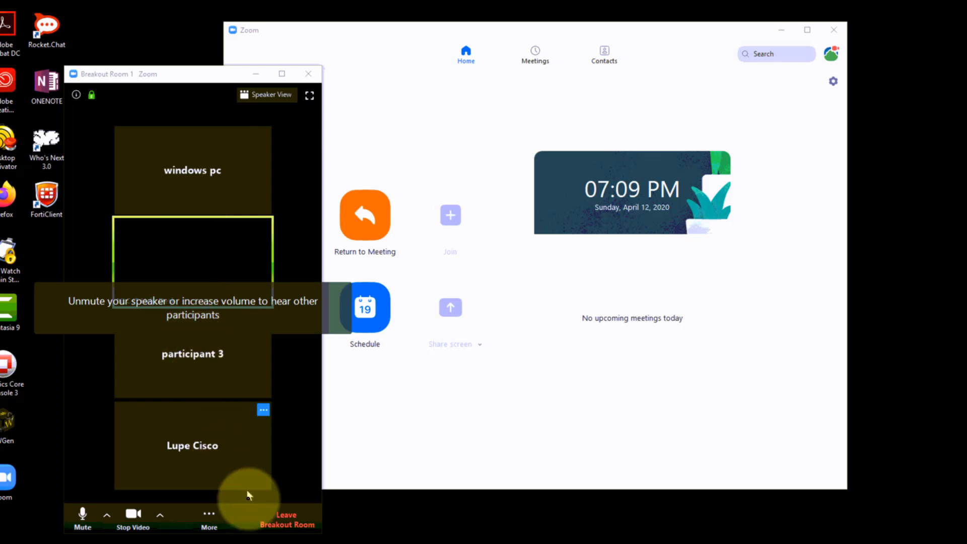
Leave Breakout Room 1 and return to the main session
{"action": "left_click", "coordinate": [286, 520]}
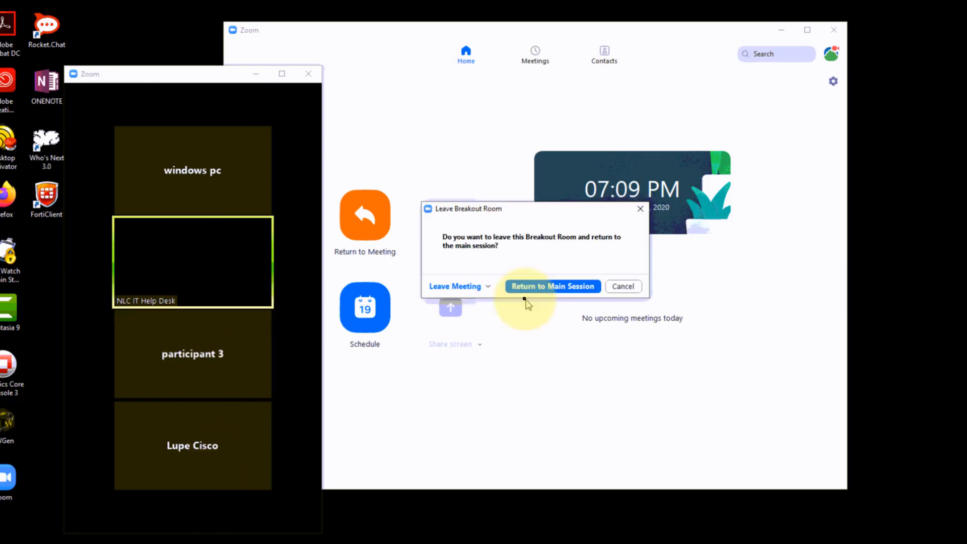
{"action": "left_click", "coordinate": [553, 286]}
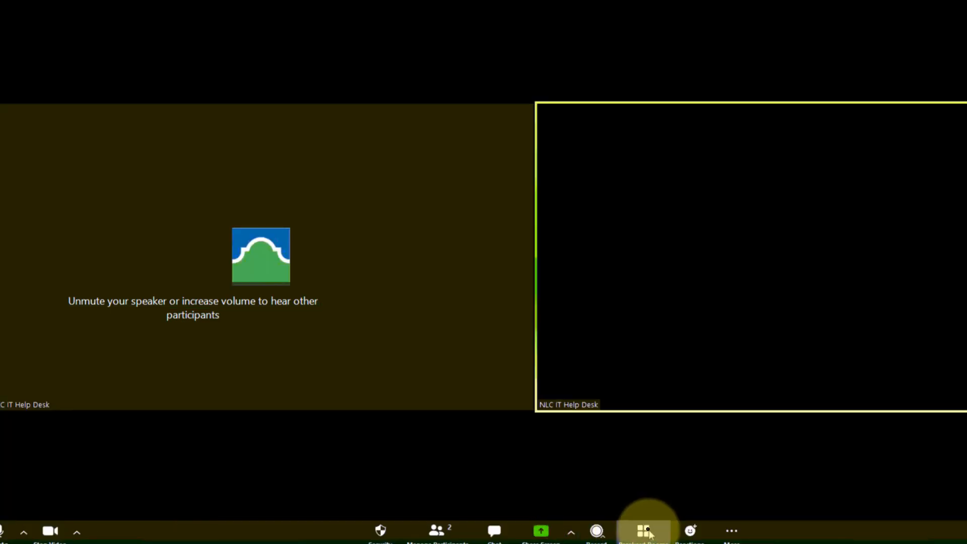
Close all breakout rooms from the Breakout Rooms overview, starting the 60-second countdown
{"action": "left_click", "coordinate": [643, 530]}
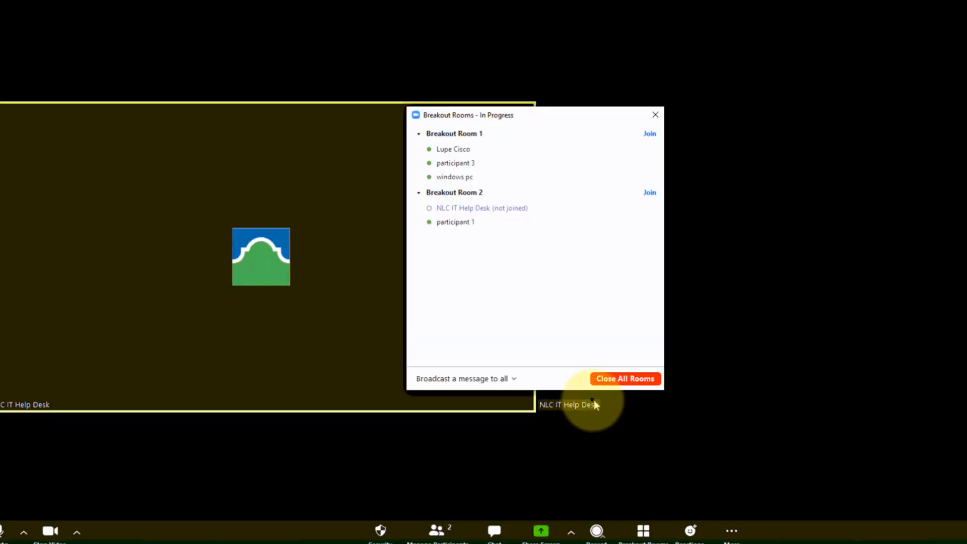
{"action": "left_click", "coordinate": [625, 379]}
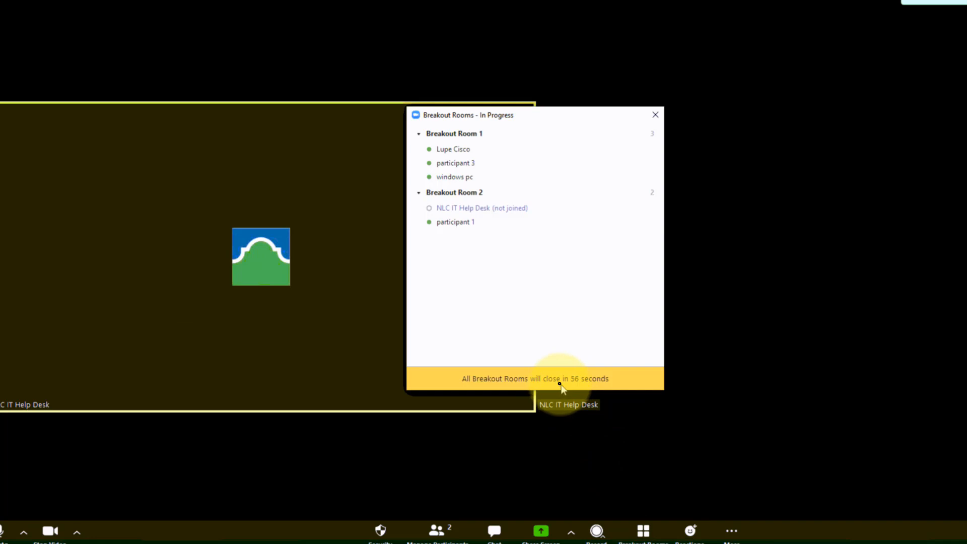